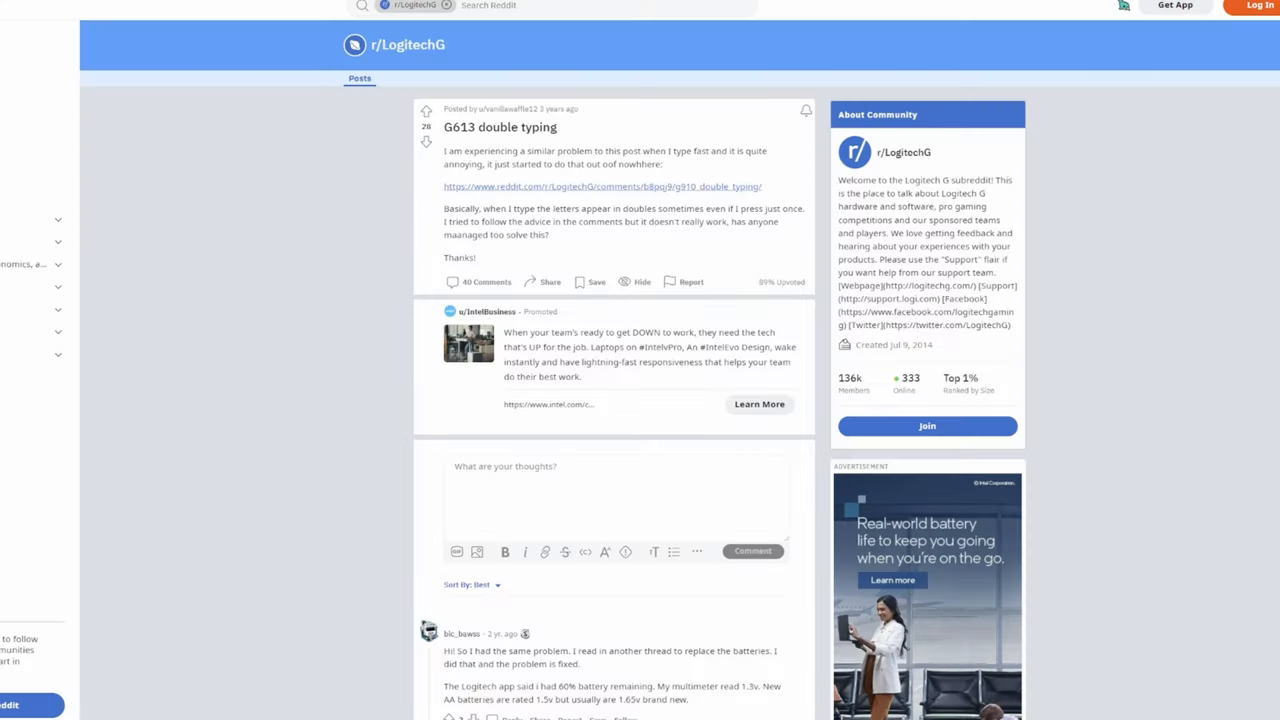
scroll(down, 3)
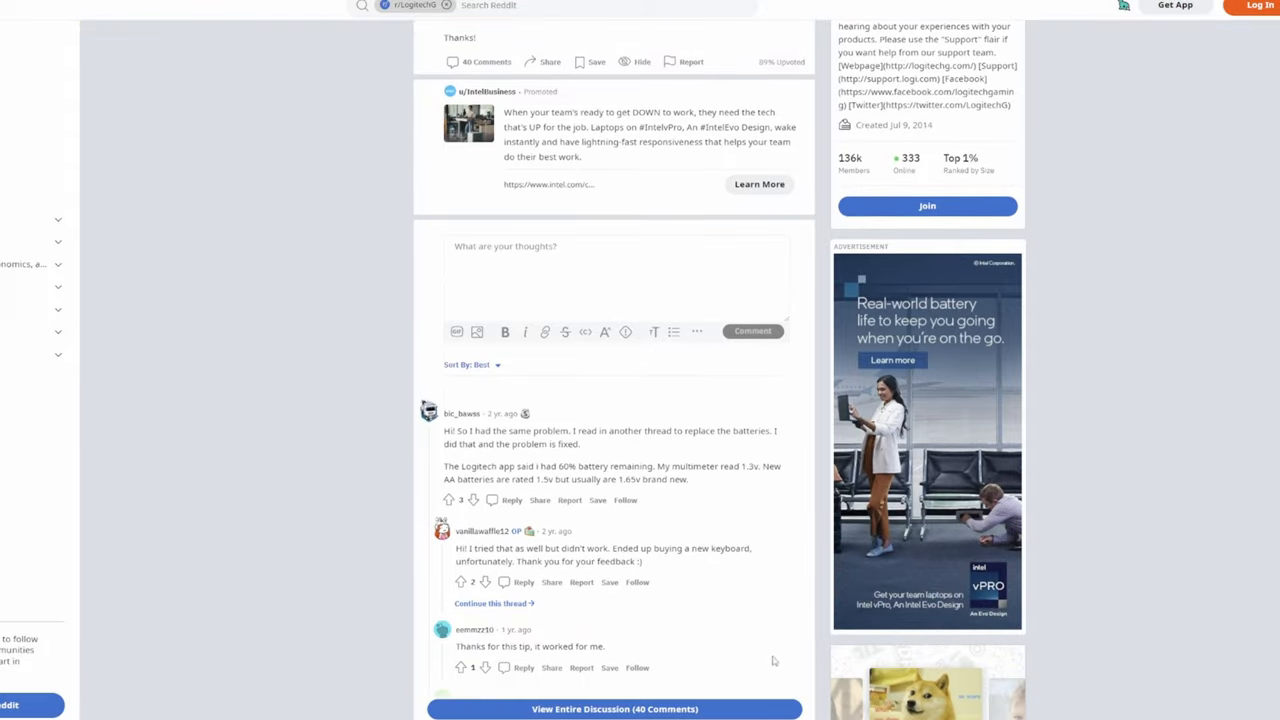
scroll(down, 3)
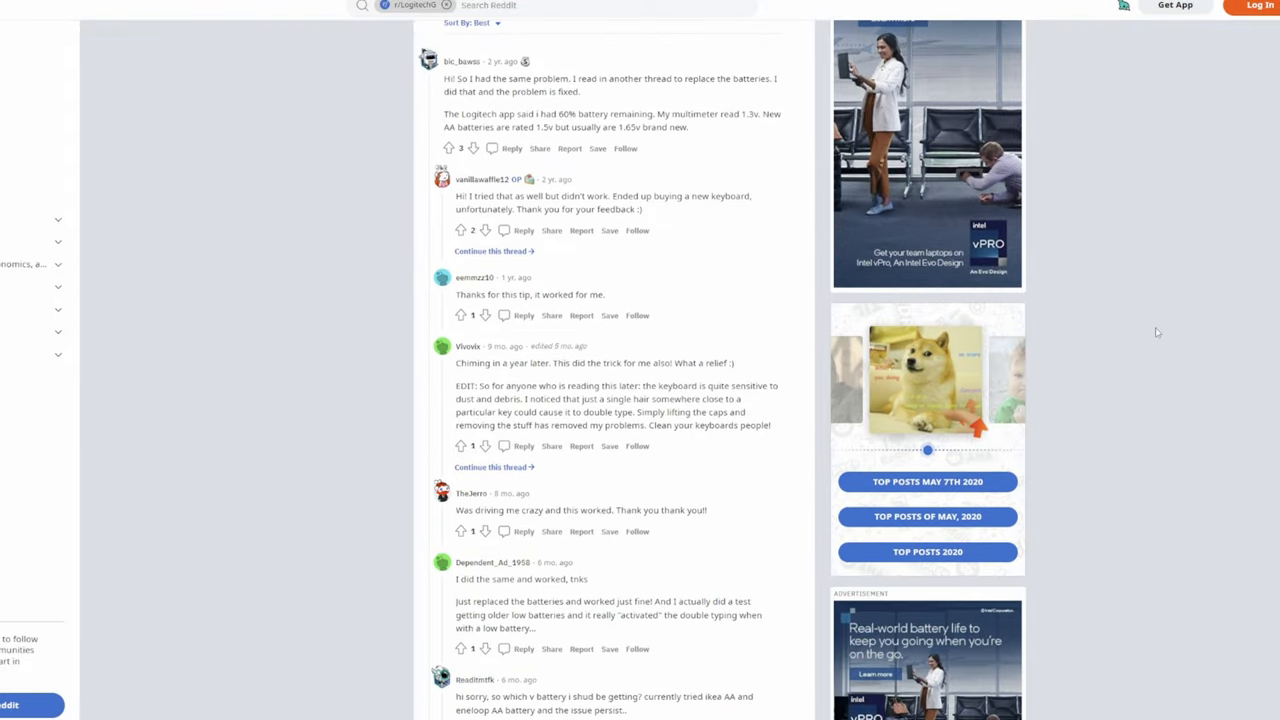
scroll(down, 3)
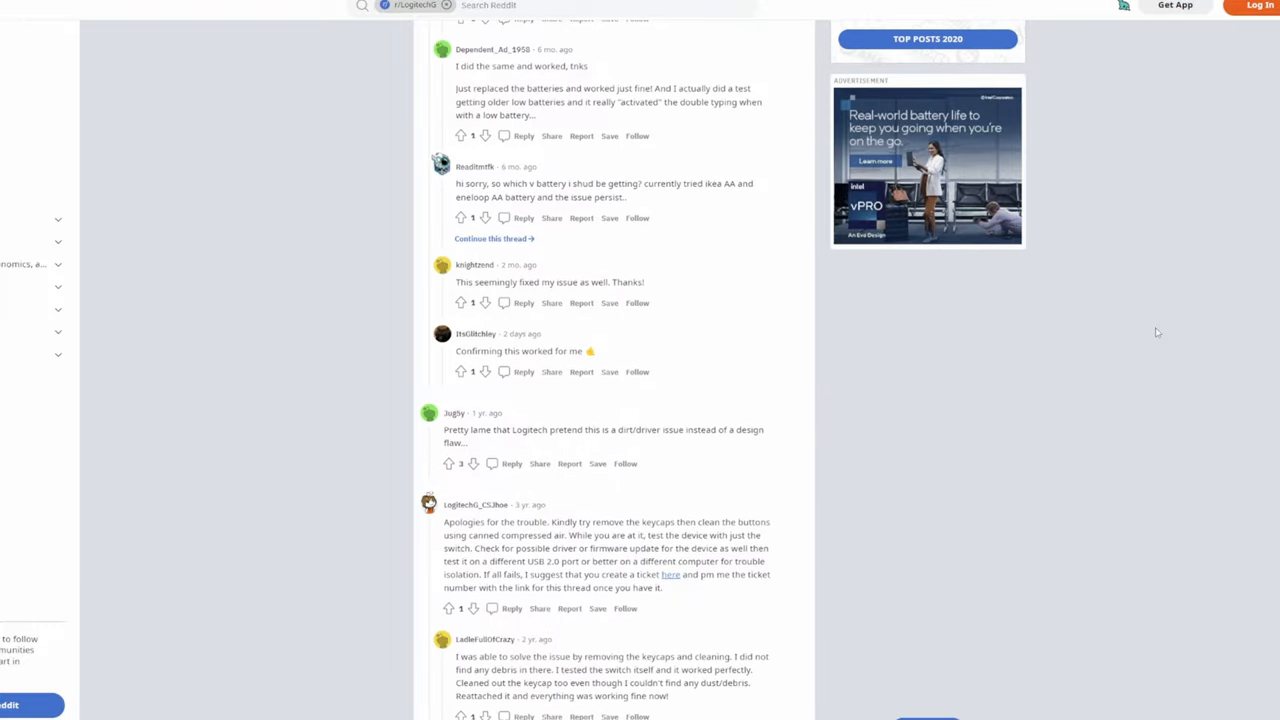
scroll(down, 3)
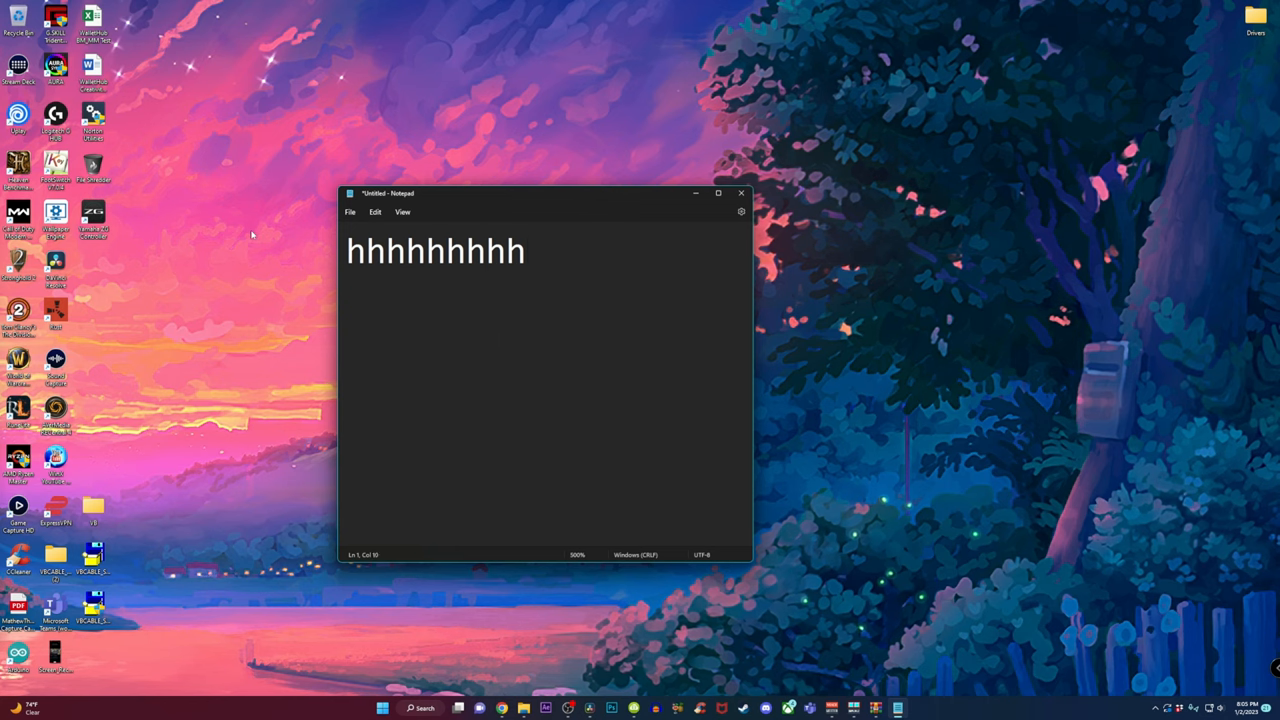
text(hhhhhhhhh)
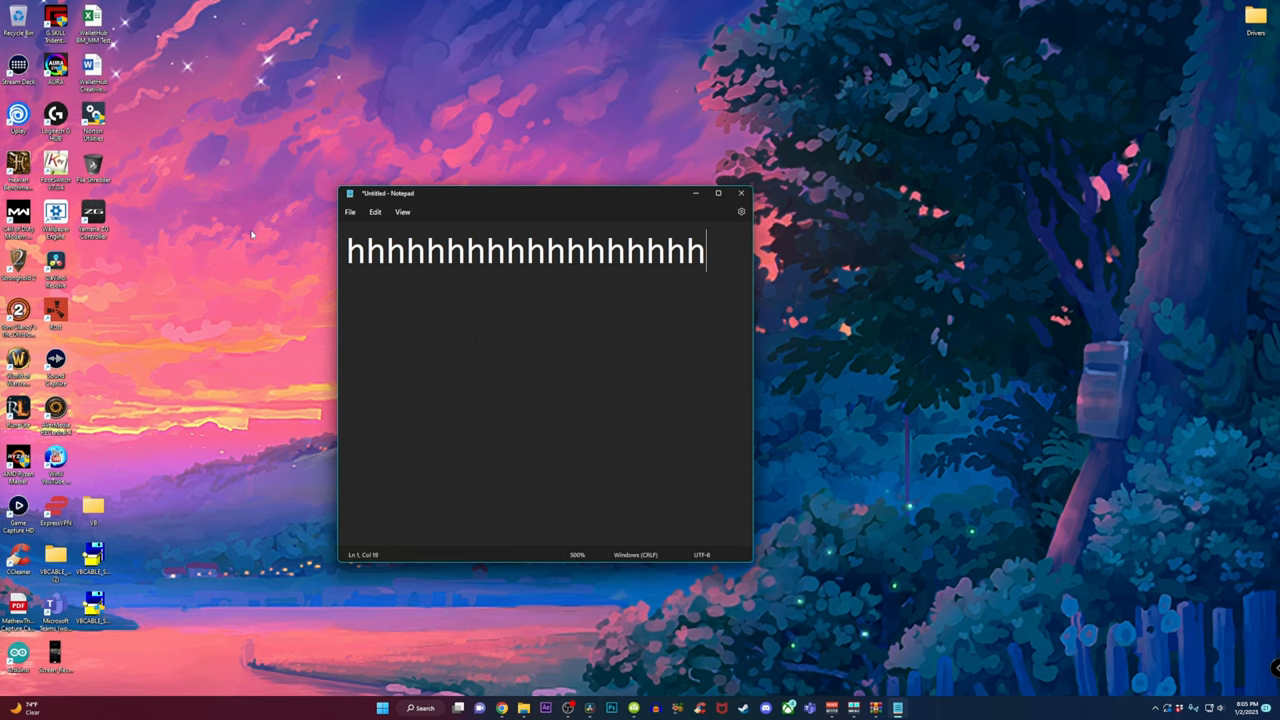
text(h)
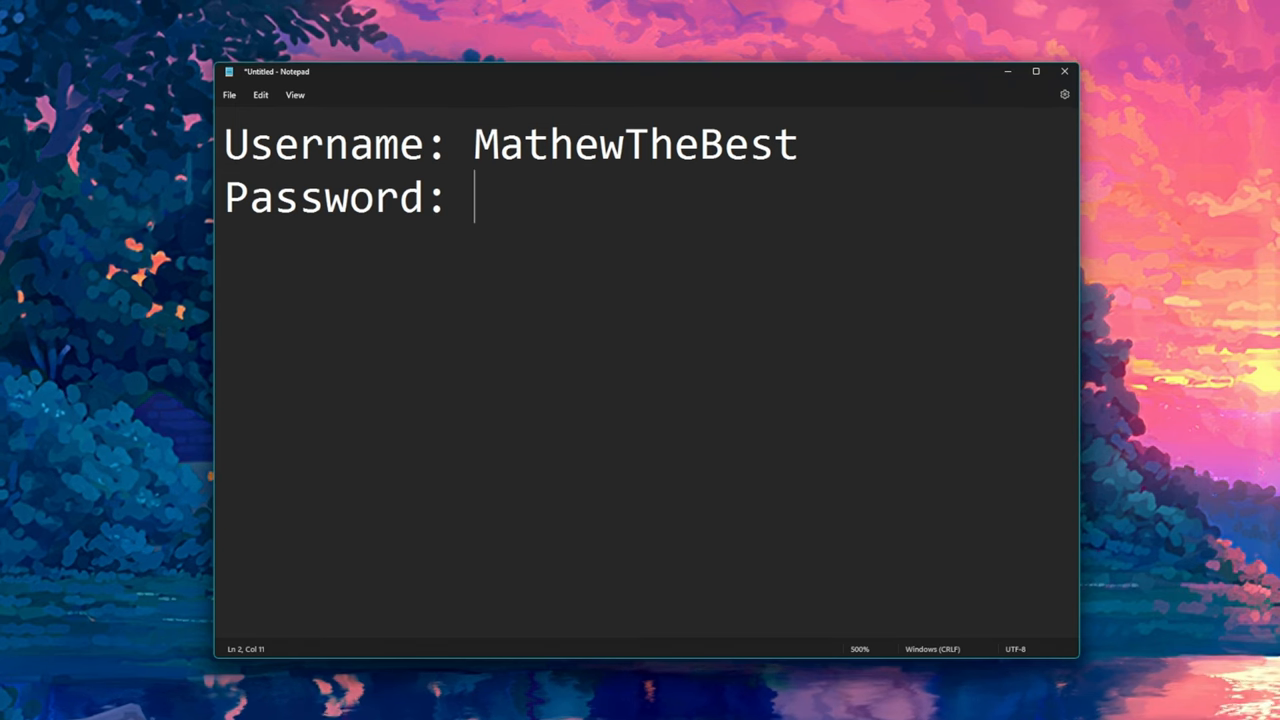
text(HHello)
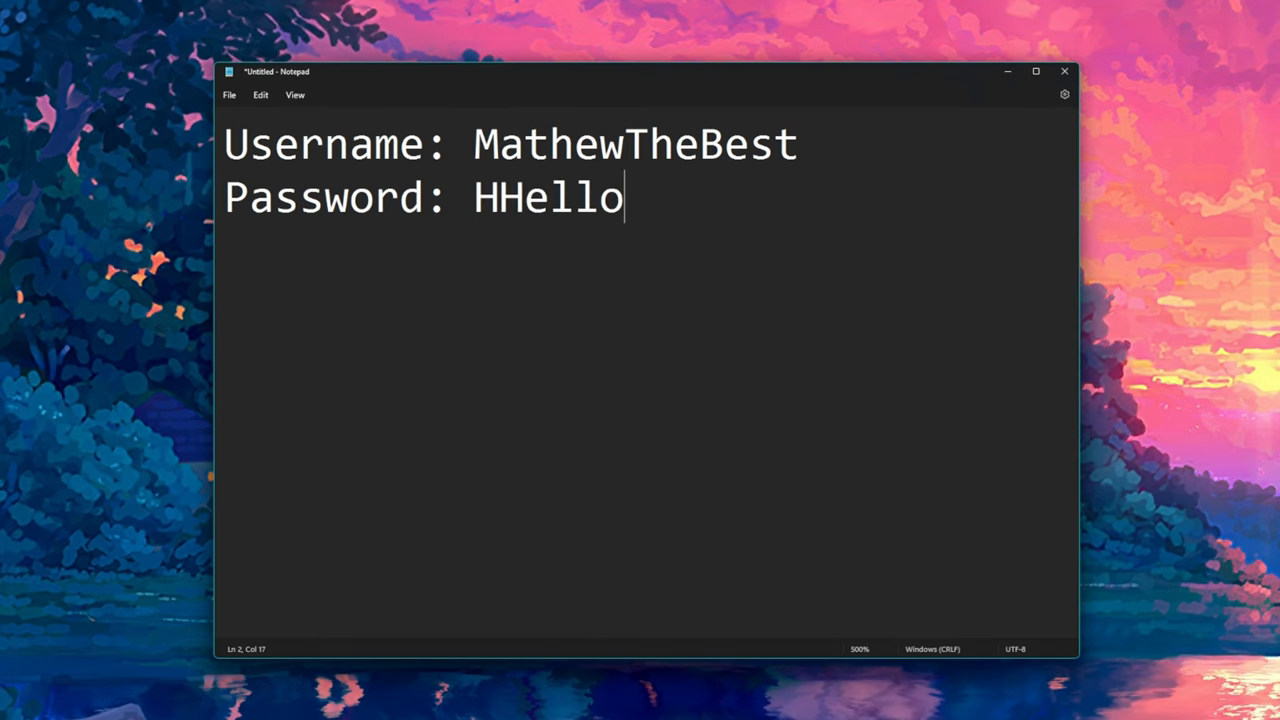
text(123)
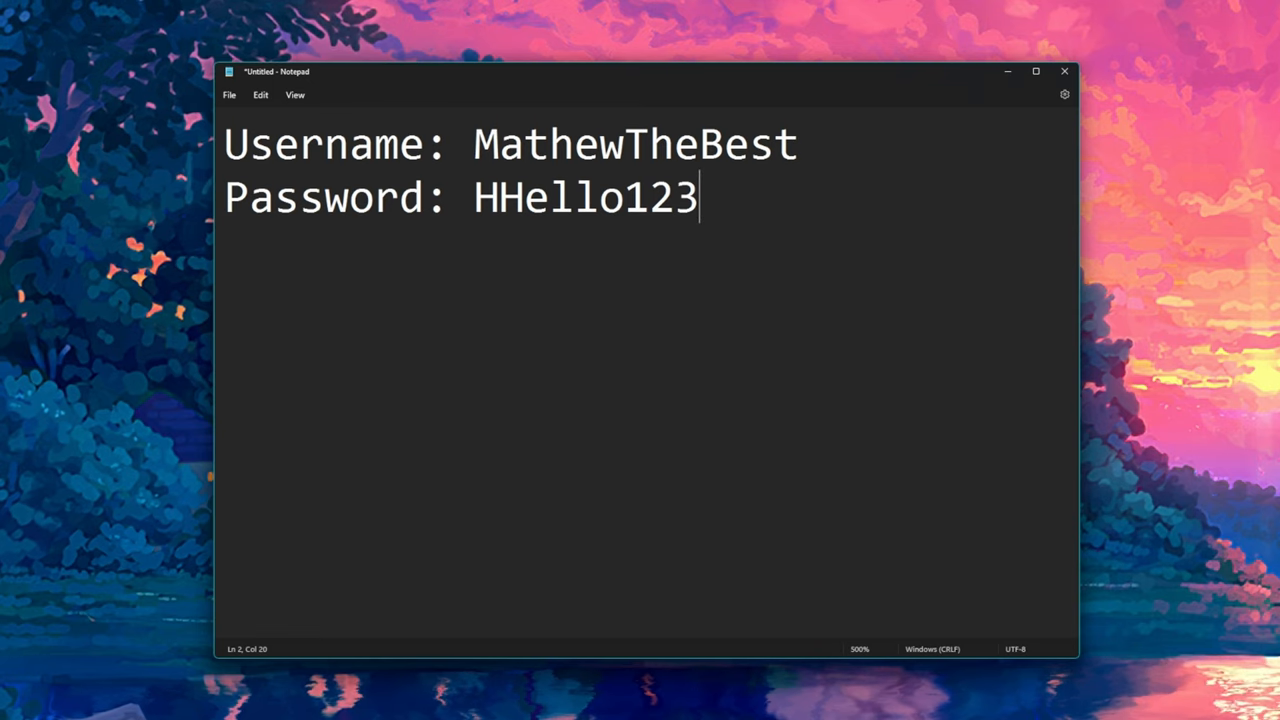